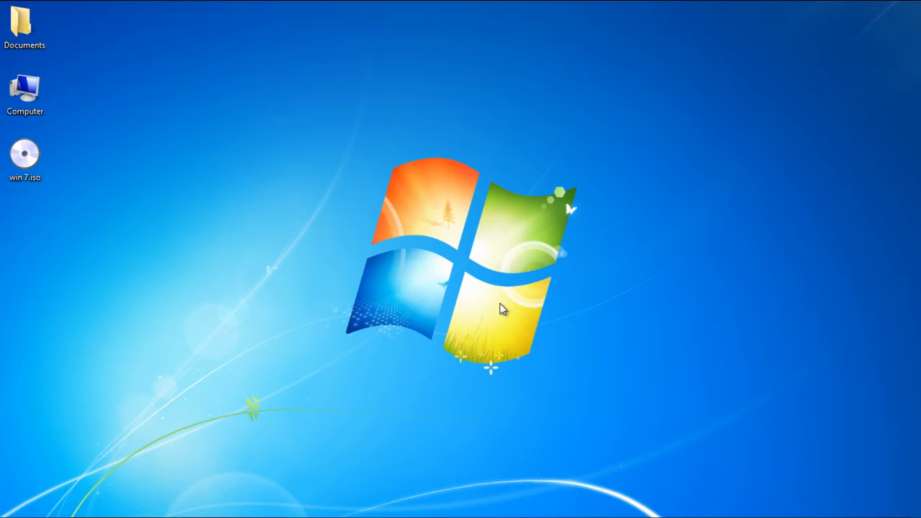
- Search the Start menu for 'vmwa' and launch VMware Workstation
left_click(24, 153)
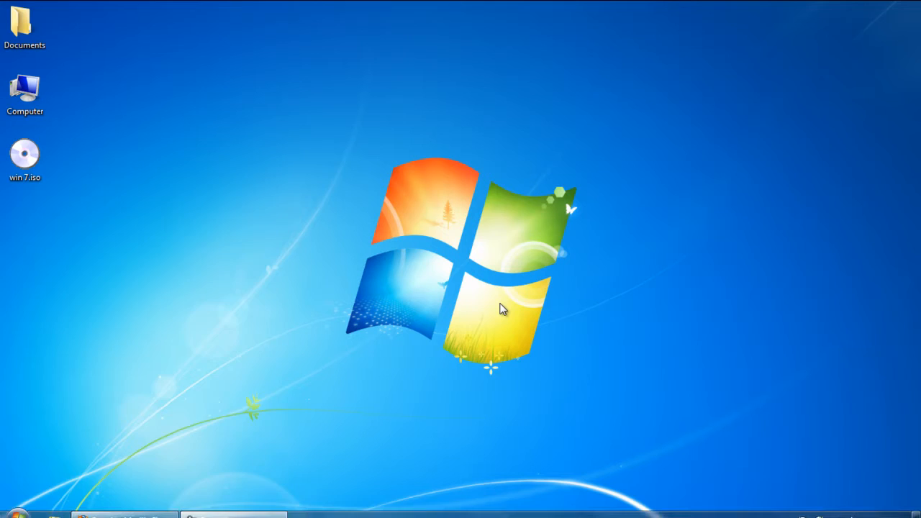
left_click(14, 508)
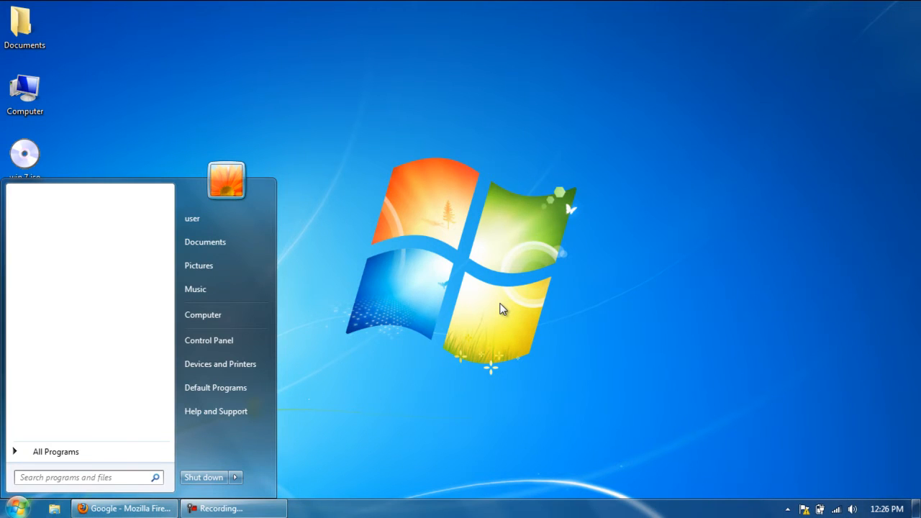
type("vmwa")
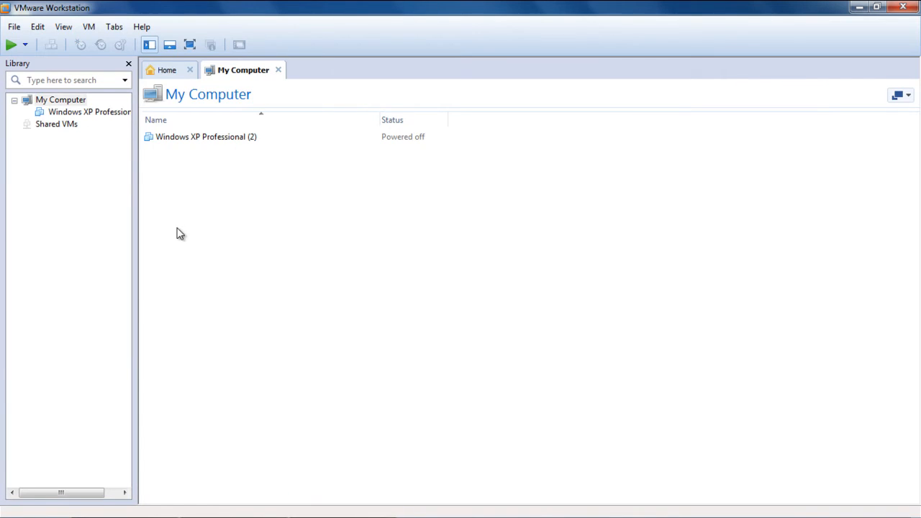
- Start the New Virtual Machine Wizard from the File menu
left_click(13, 26)
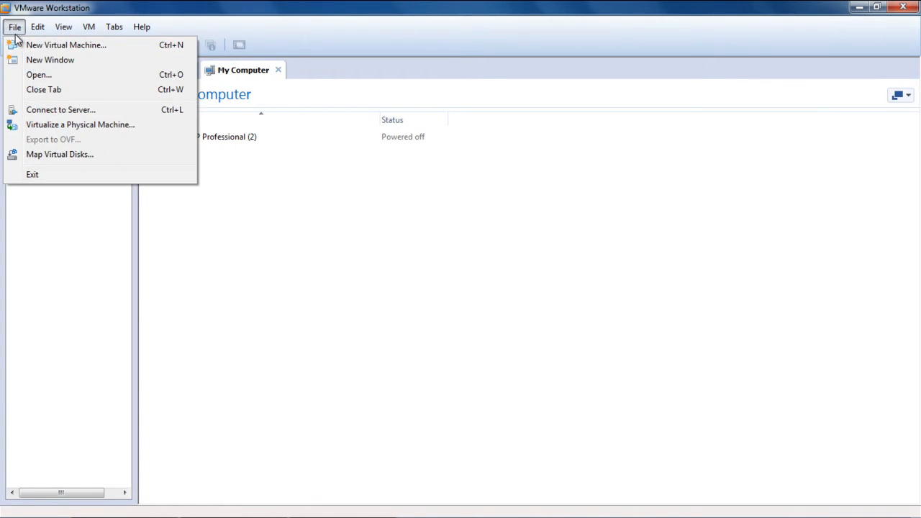
left_click(66, 44)
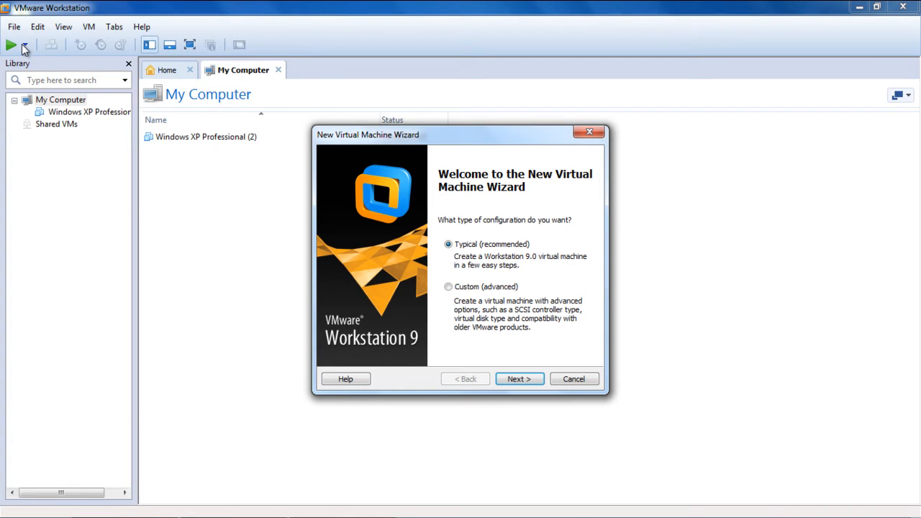
mouse_move(25, 64)
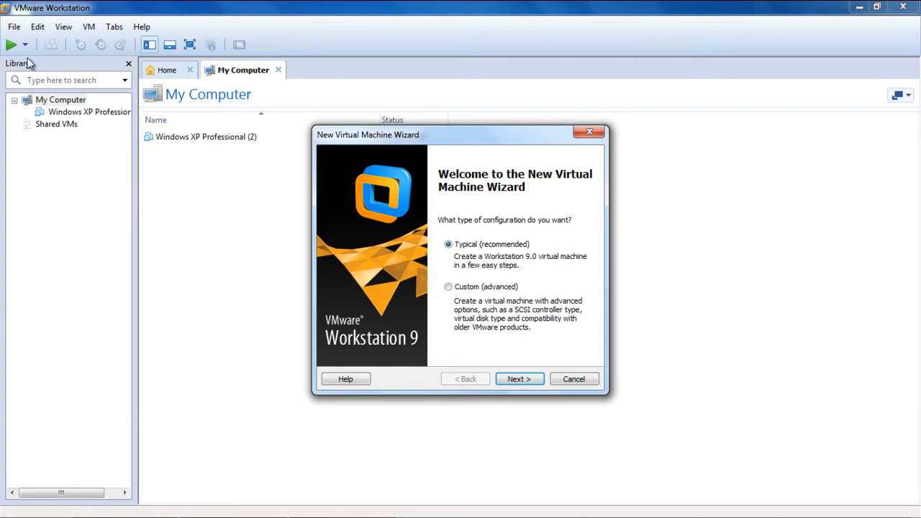
- Accept Typical setup and choose Win7.iso as the installer disc image
left_click(518, 379)
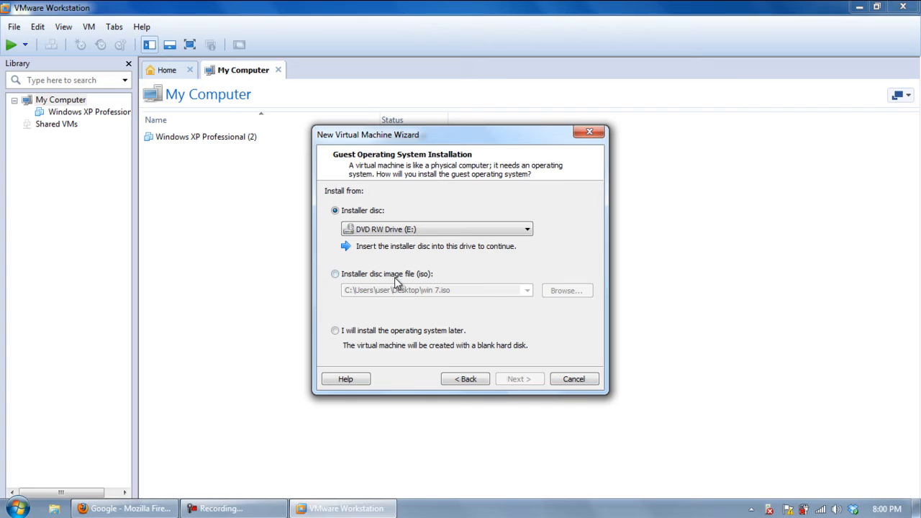
left_click(335, 274)
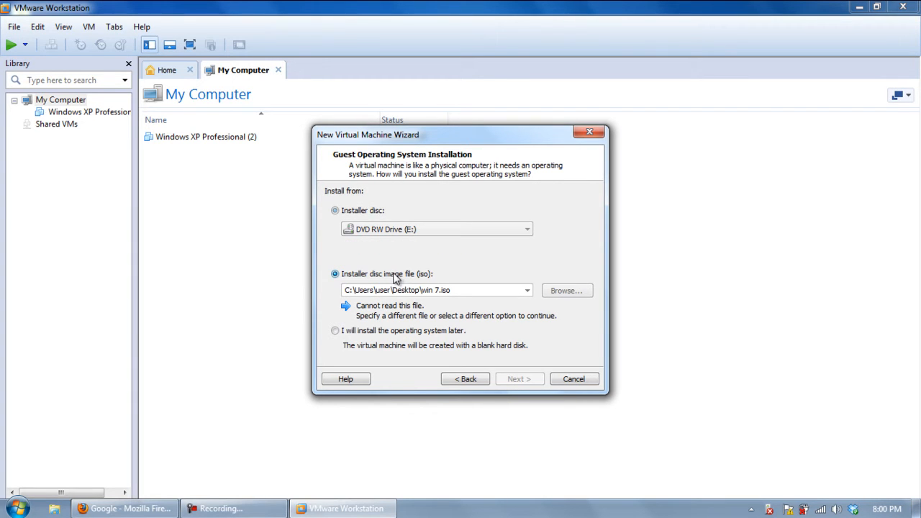
left_click(566, 290)
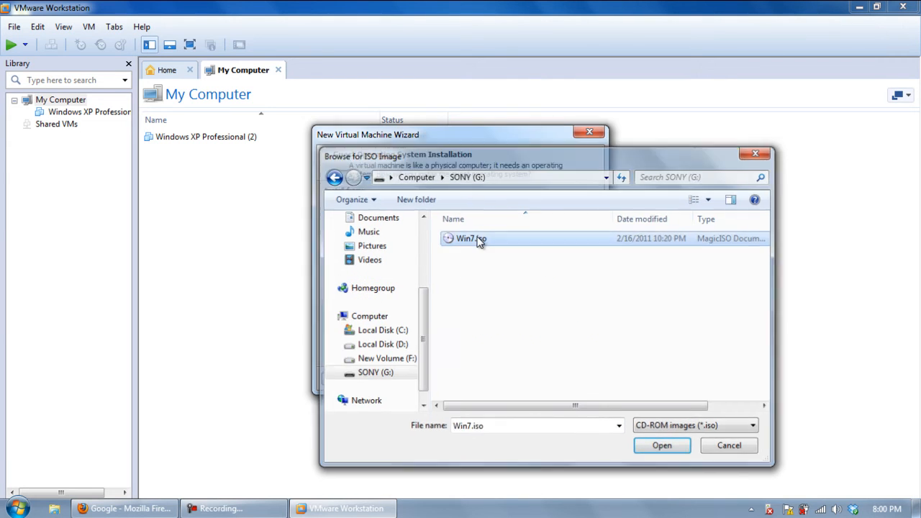
left_click(661, 445)
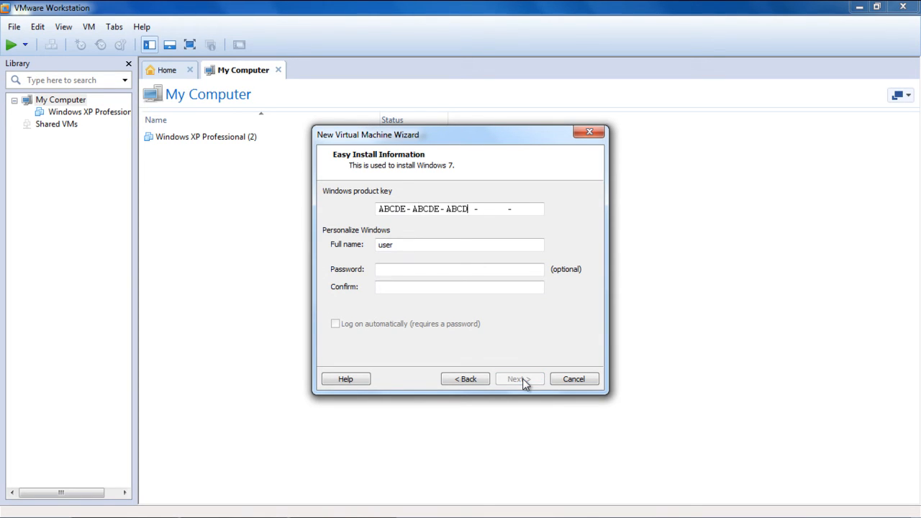
- Keep the name Windows 7 and a 60 GB split disk, then finish and power on
left_click(515, 378)
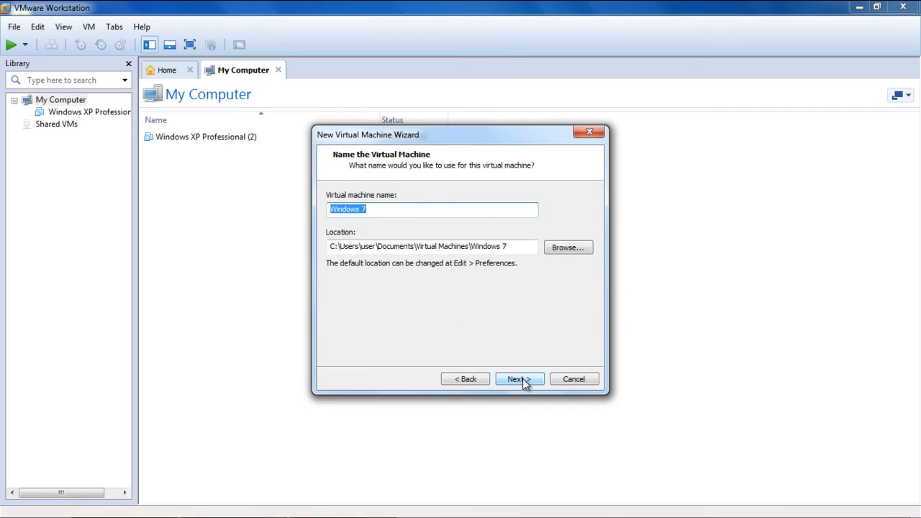
left_click(515, 379)
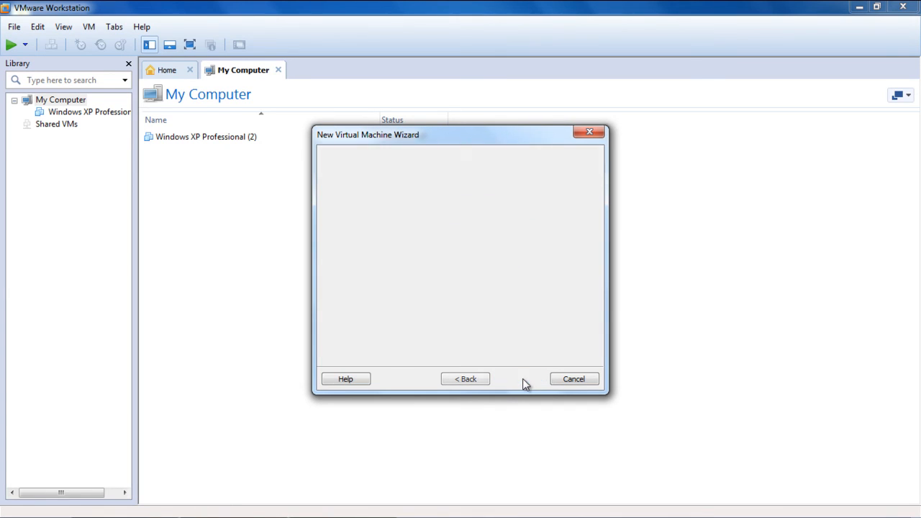
left_click(519, 379)
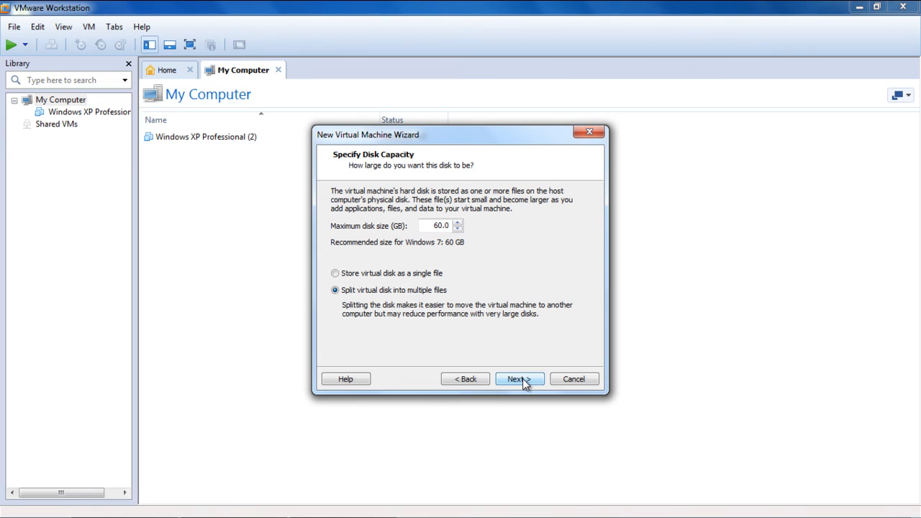
left_click(515, 380)
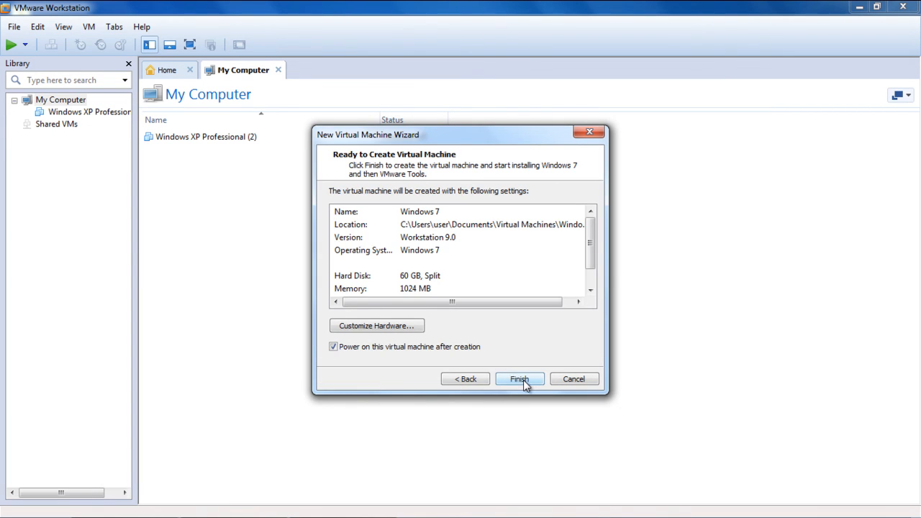
left_click(518, 379)
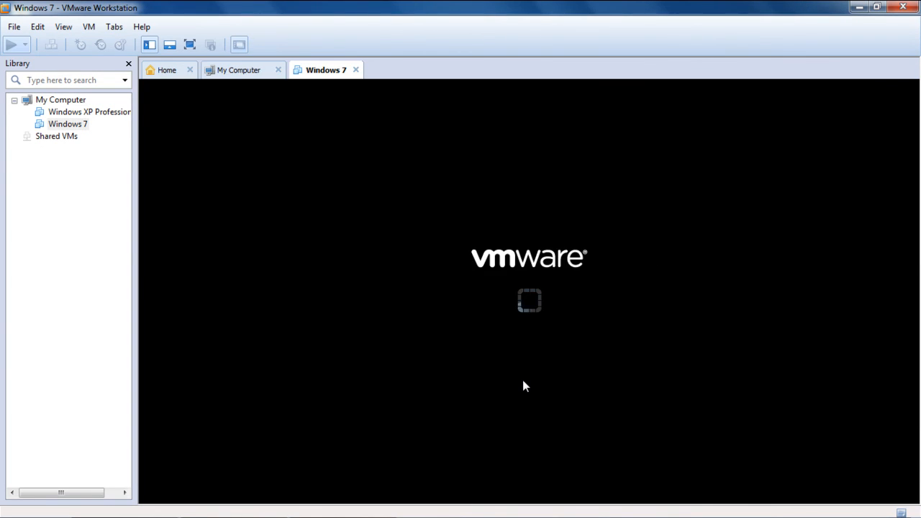